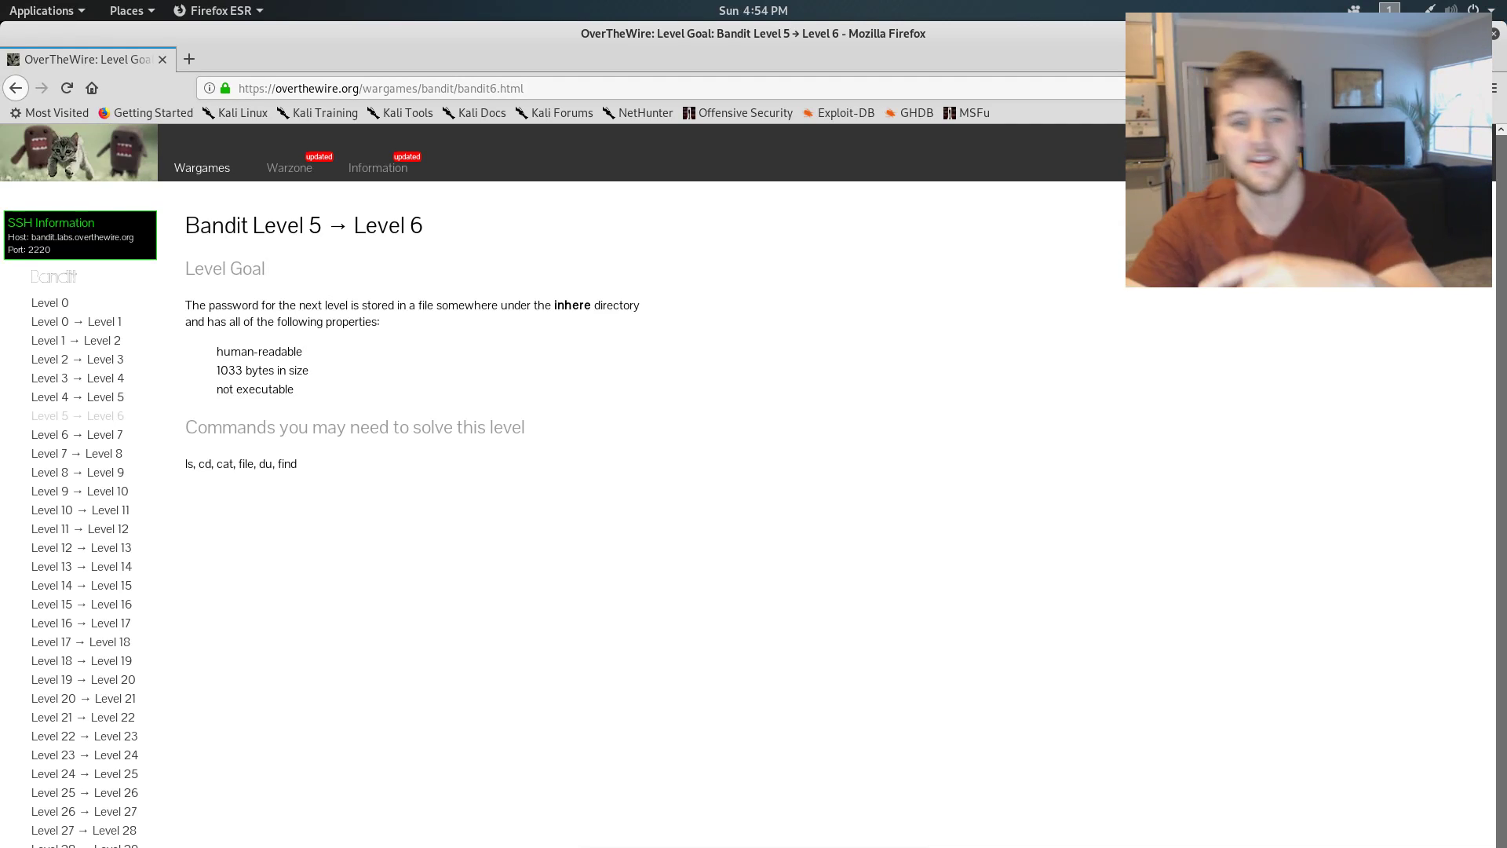
Review the Level 5→6 goal text about the password file, then bring up the terminal.
left_click_drag(262, 226, 368, 226)
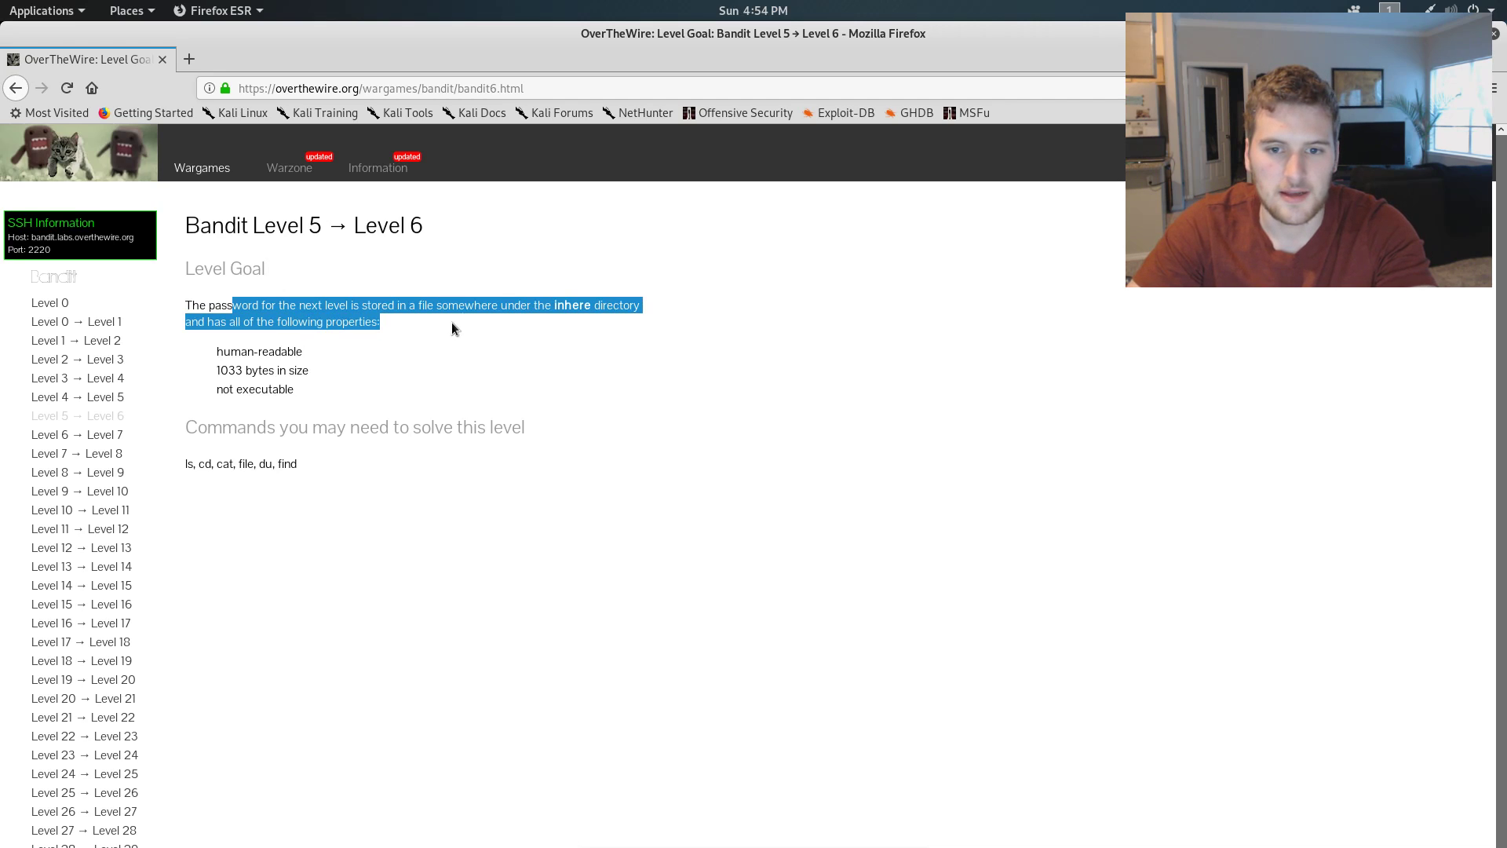
left_click(163, 331)
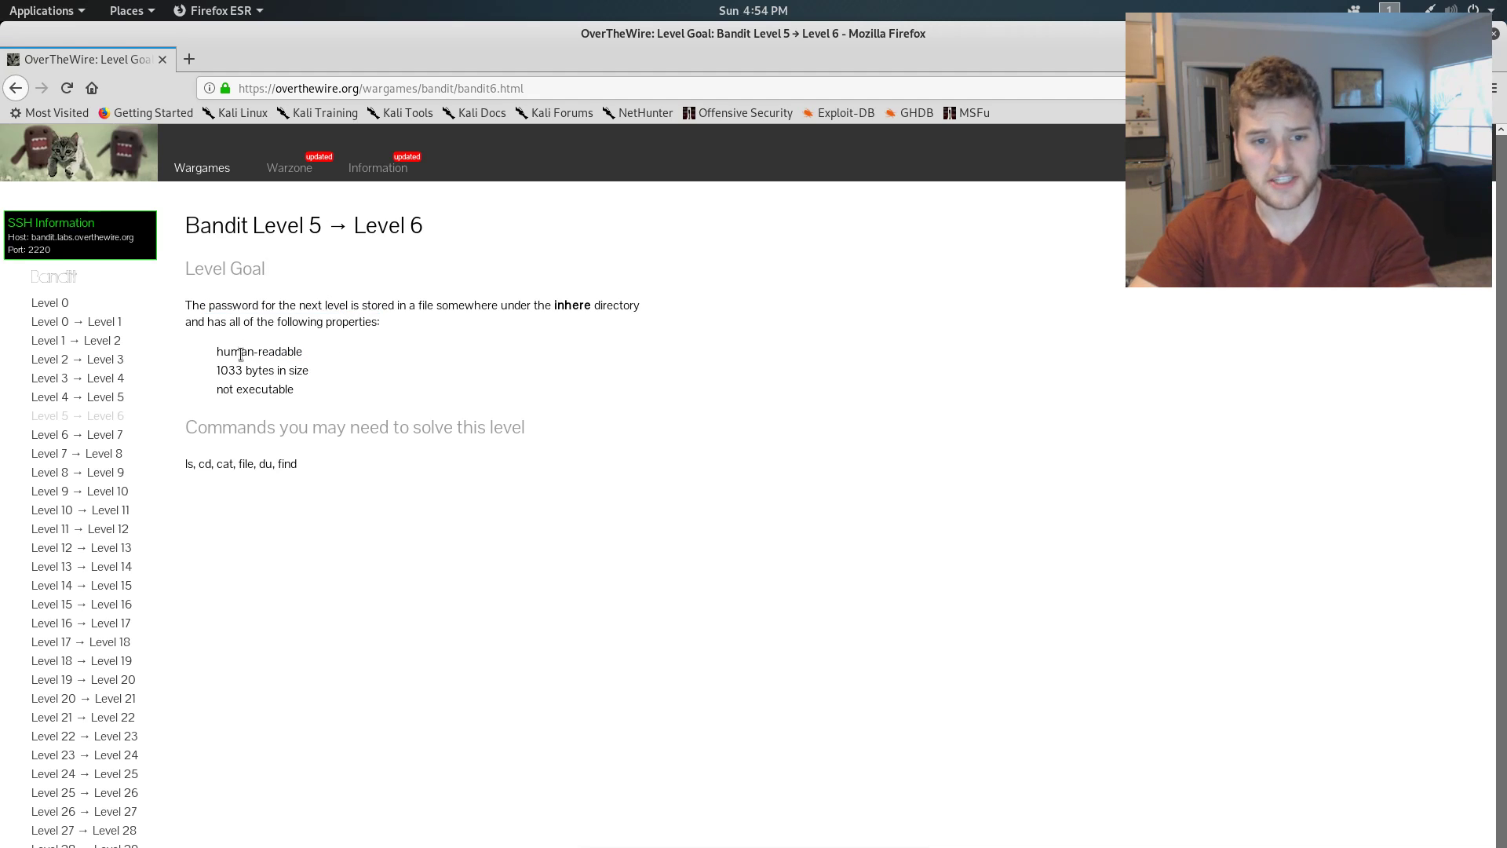
double_click(222, 369)
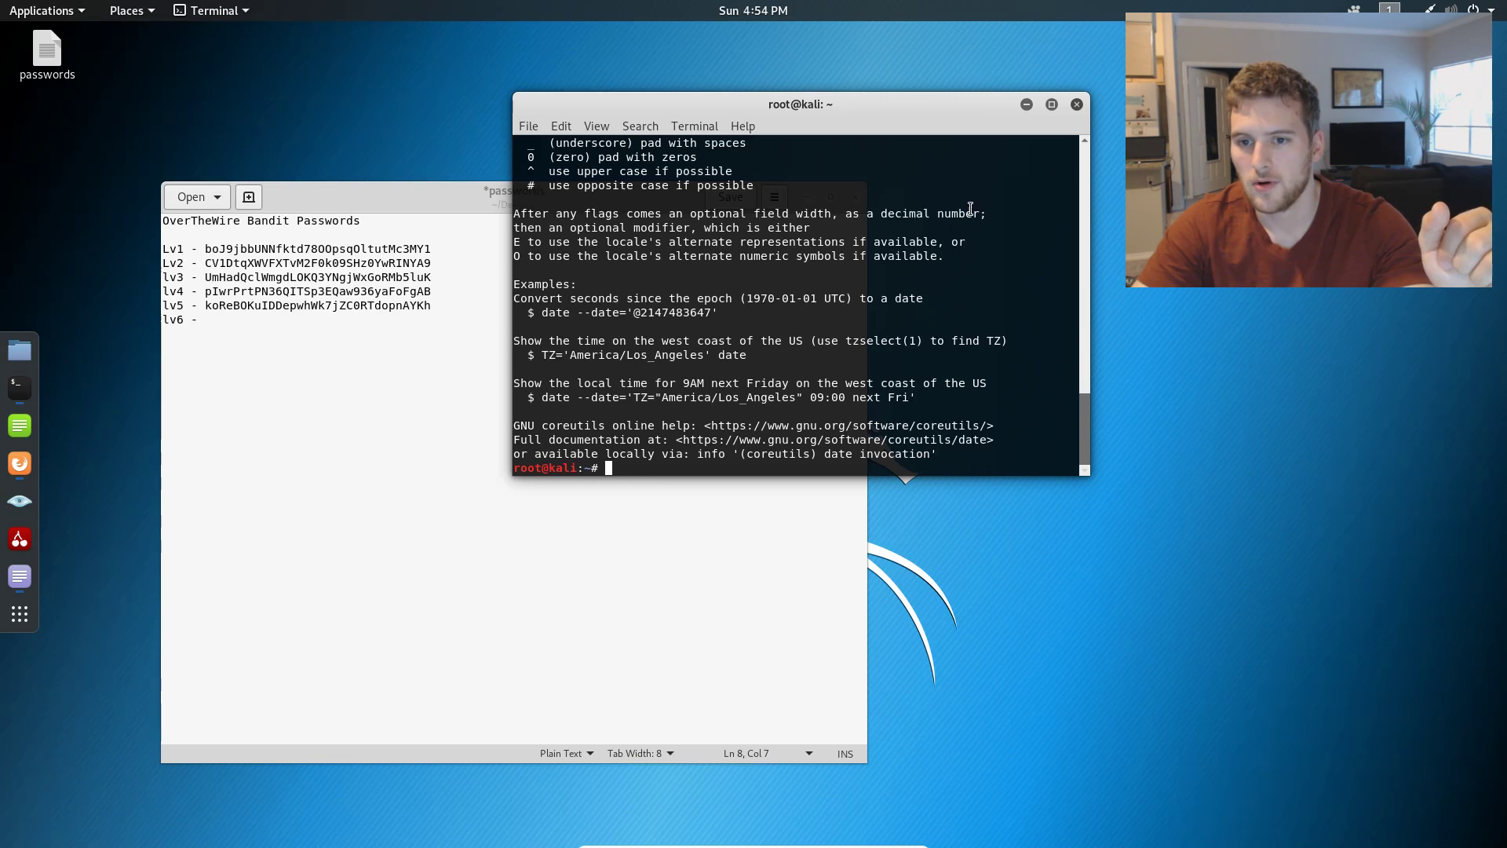
SSH to bandit.labs.overthewire.org port 2220 as bandit5 using the saved level 5 password.
type("ck")
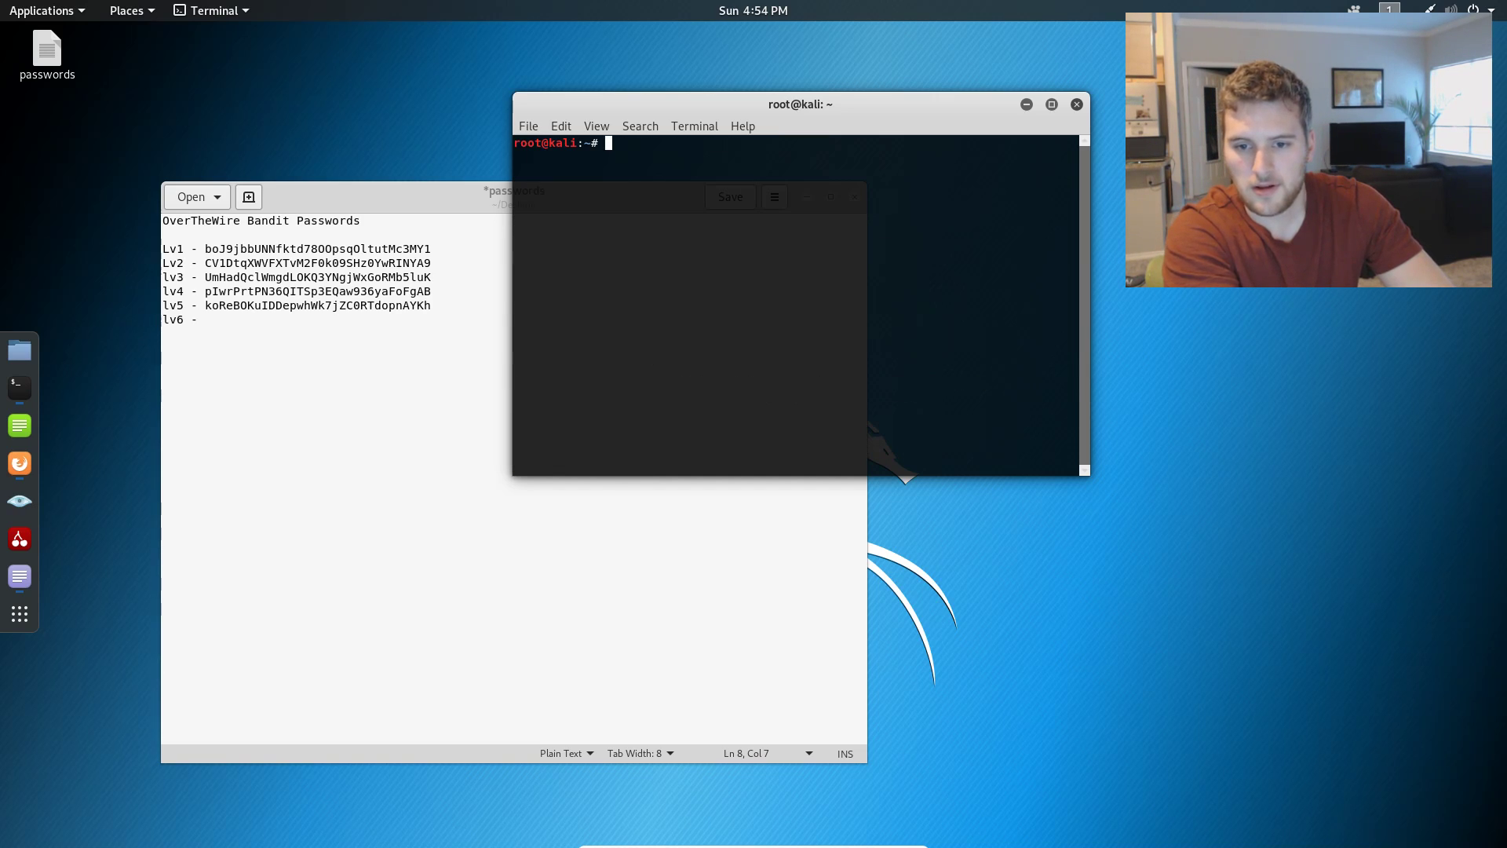
type("ssh bandit5@bandit.labs.overthewire.org -p 2220")
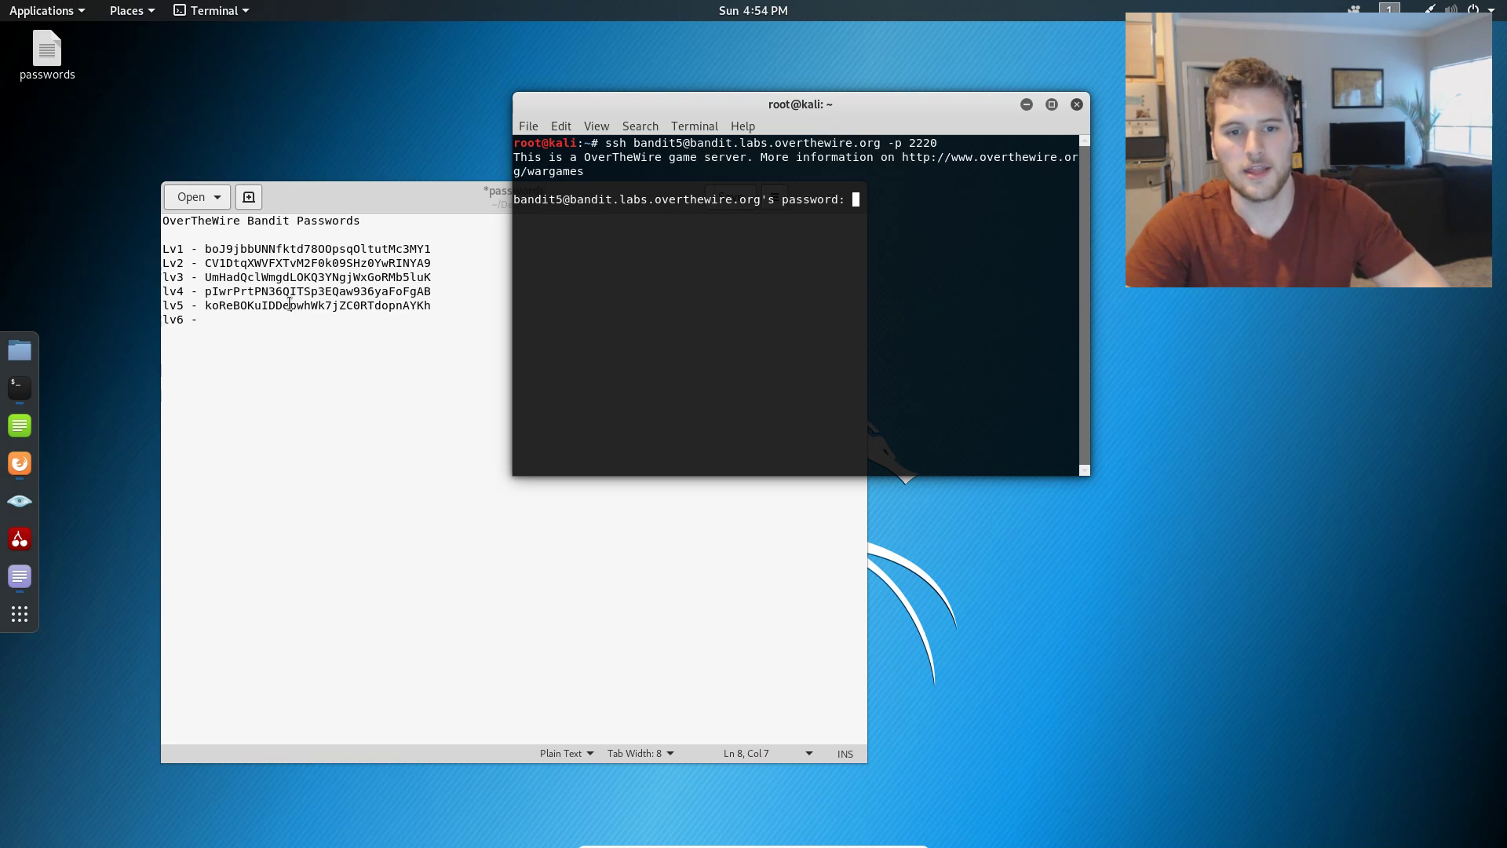
double_click(318, 305)
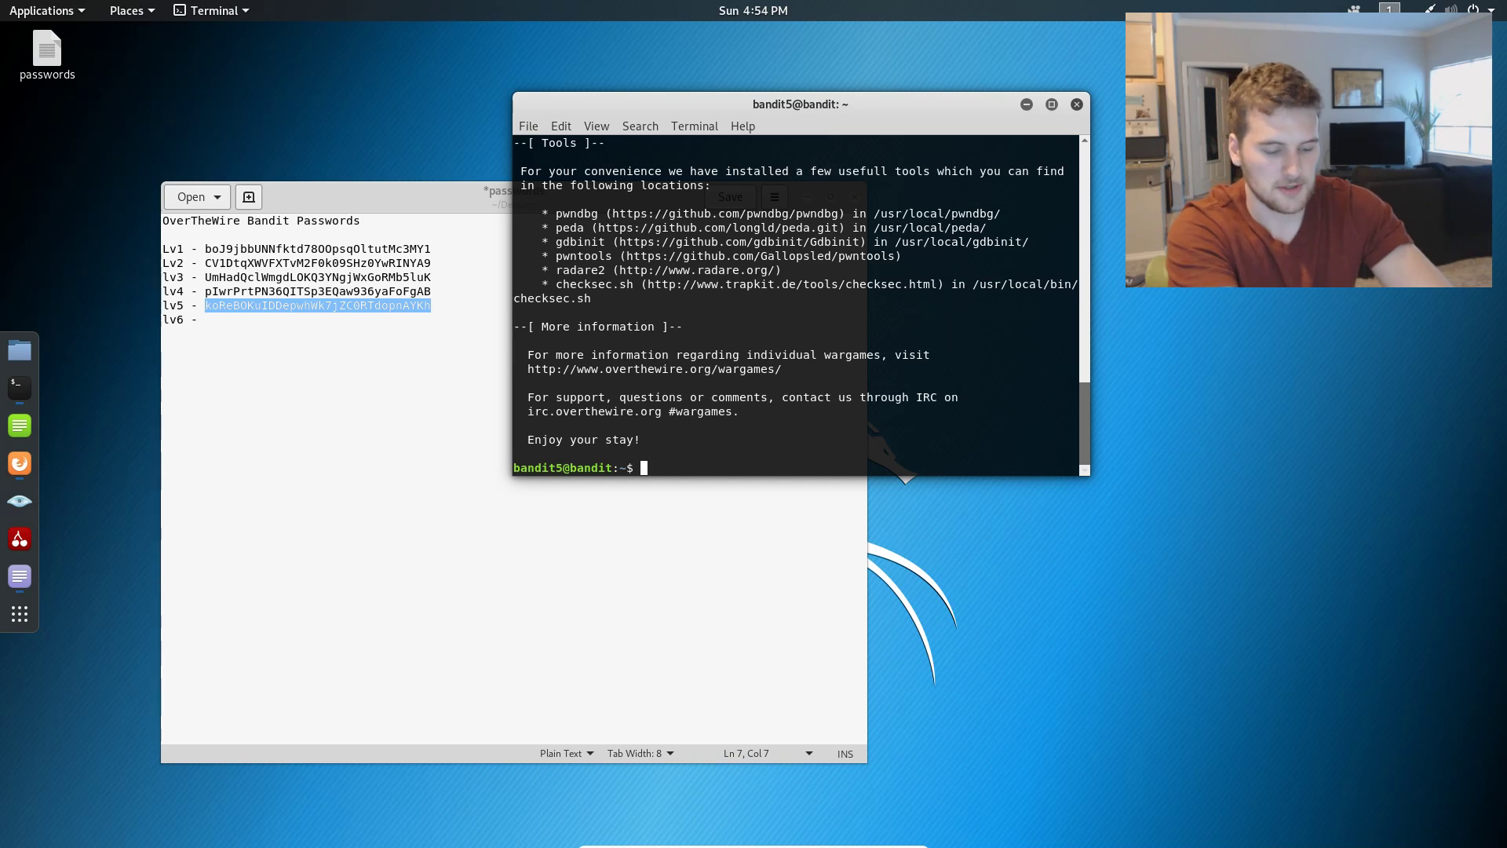
List the home directory, change into inhere and list its maybehere00–19 folders.
type("ls")
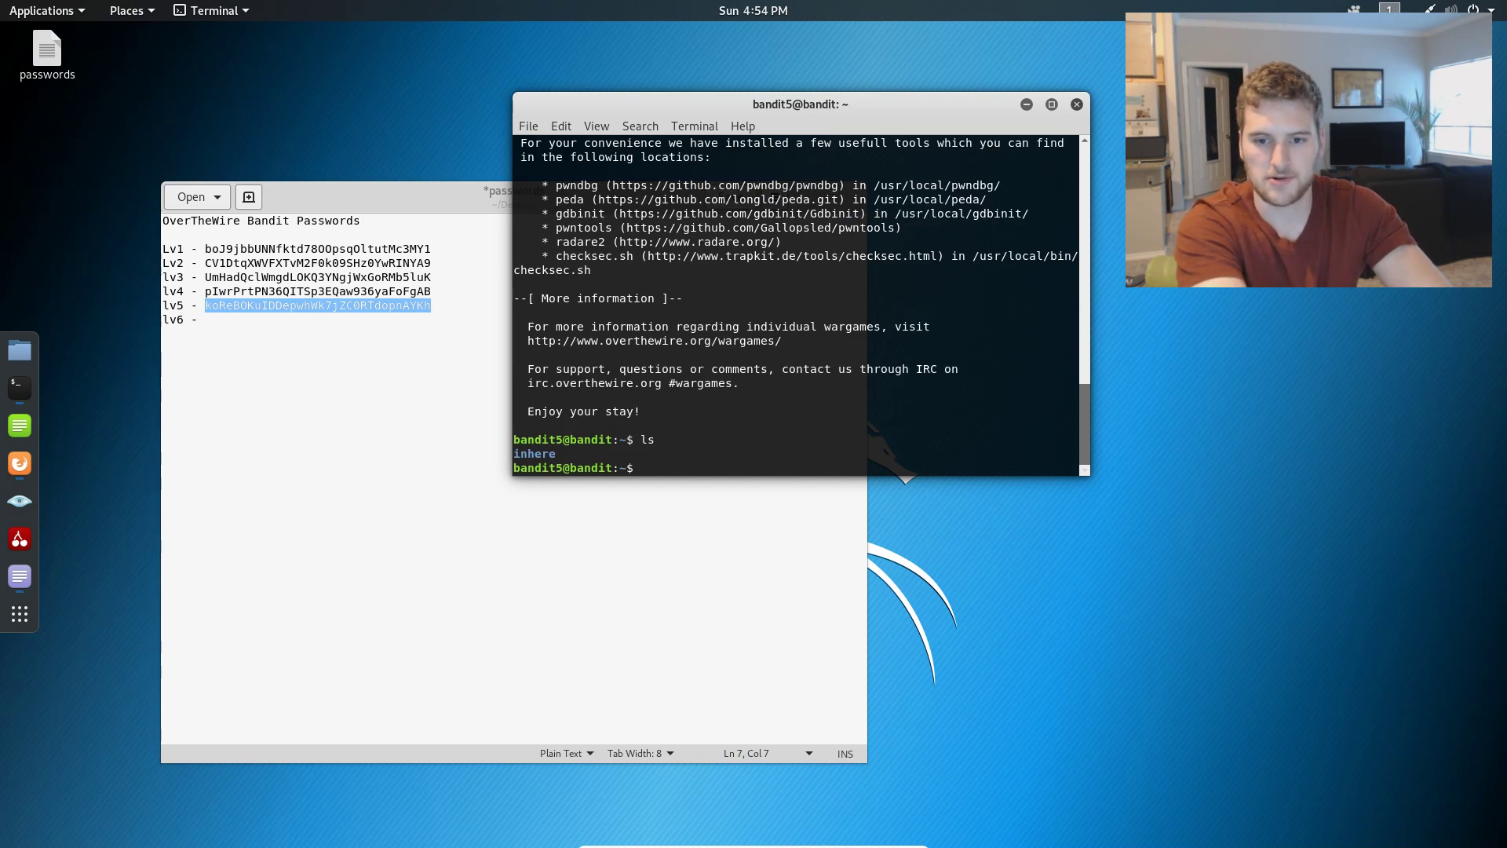
type("cd inhere")
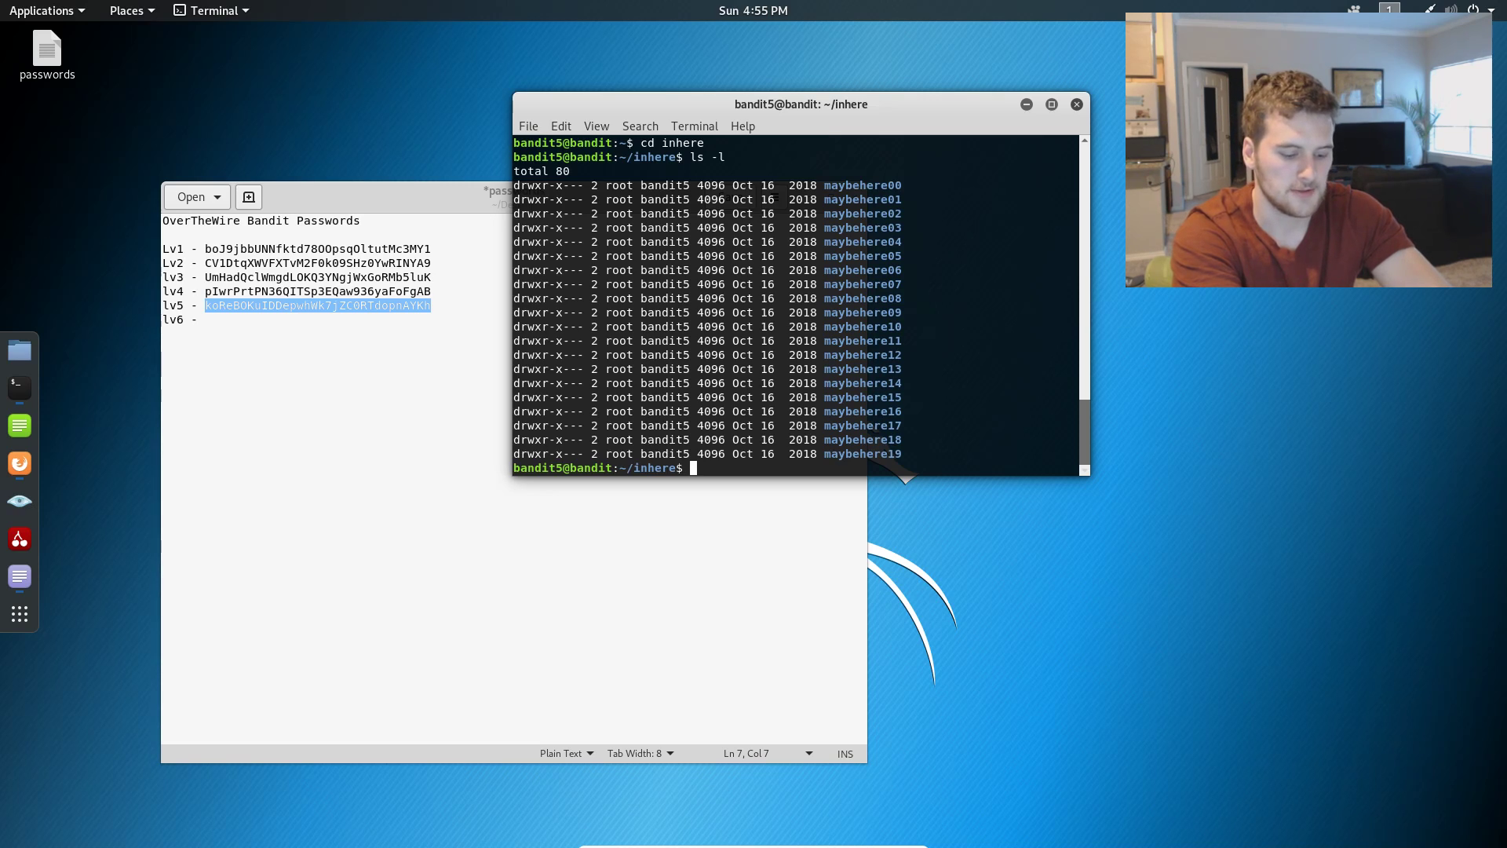
Run find . -readable -size 1033c ! -executable, matching only ./maybehere07/.file2.
type("find .")
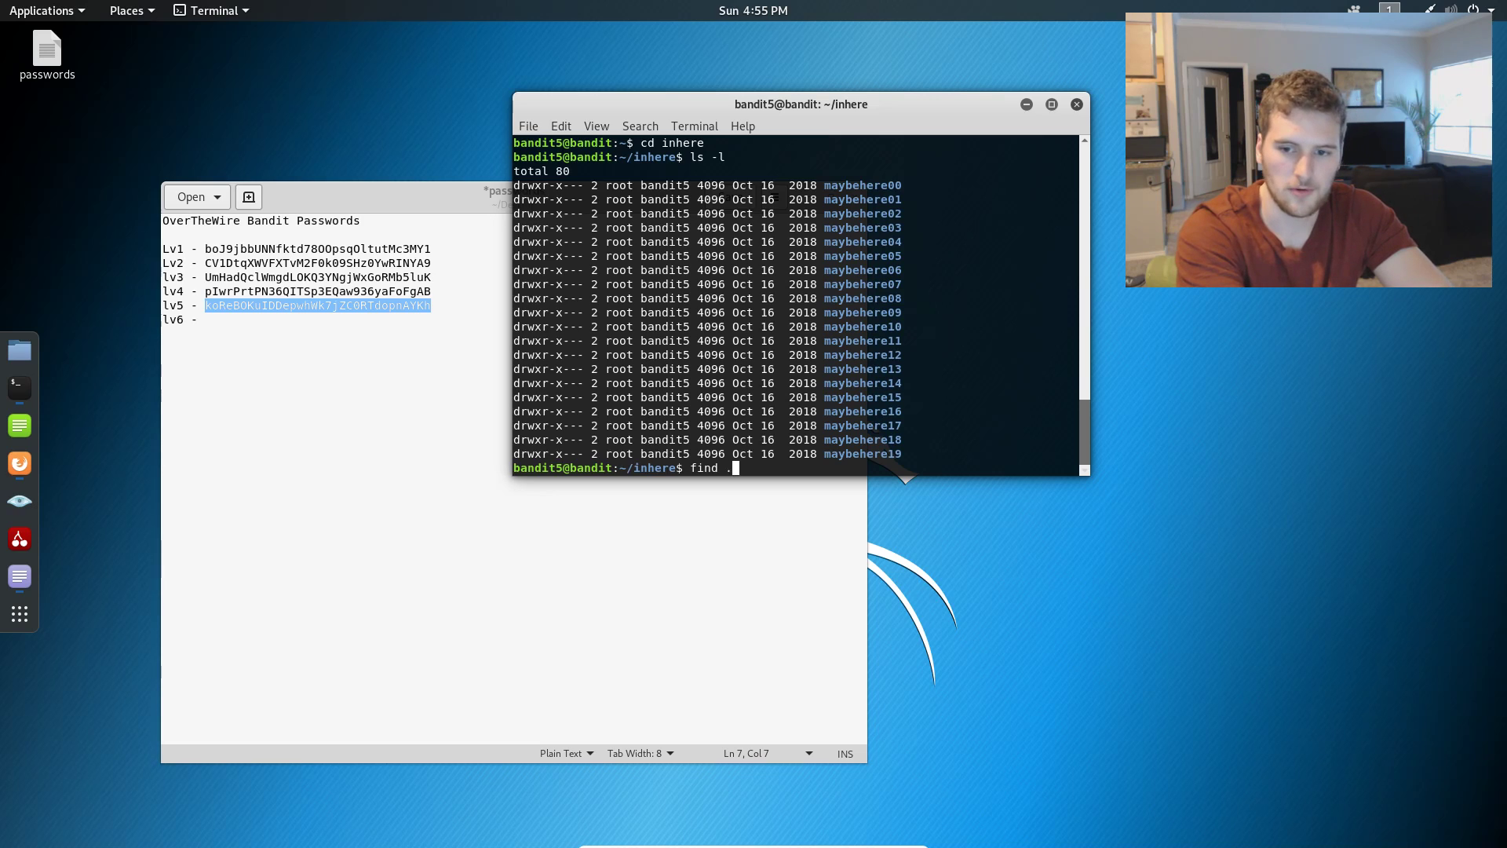
type("-readable -size")
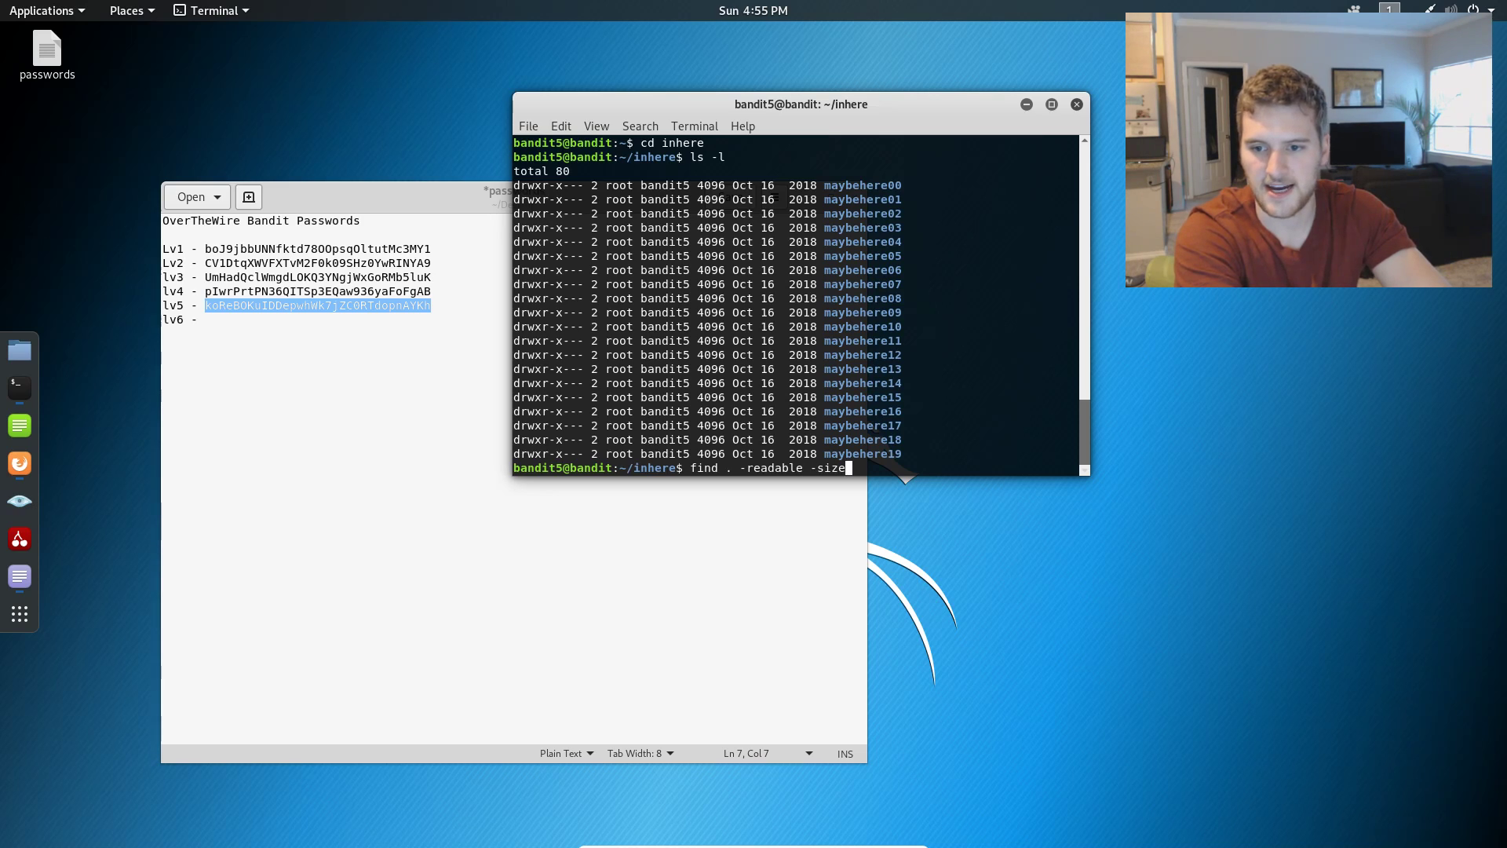
type("1033x")
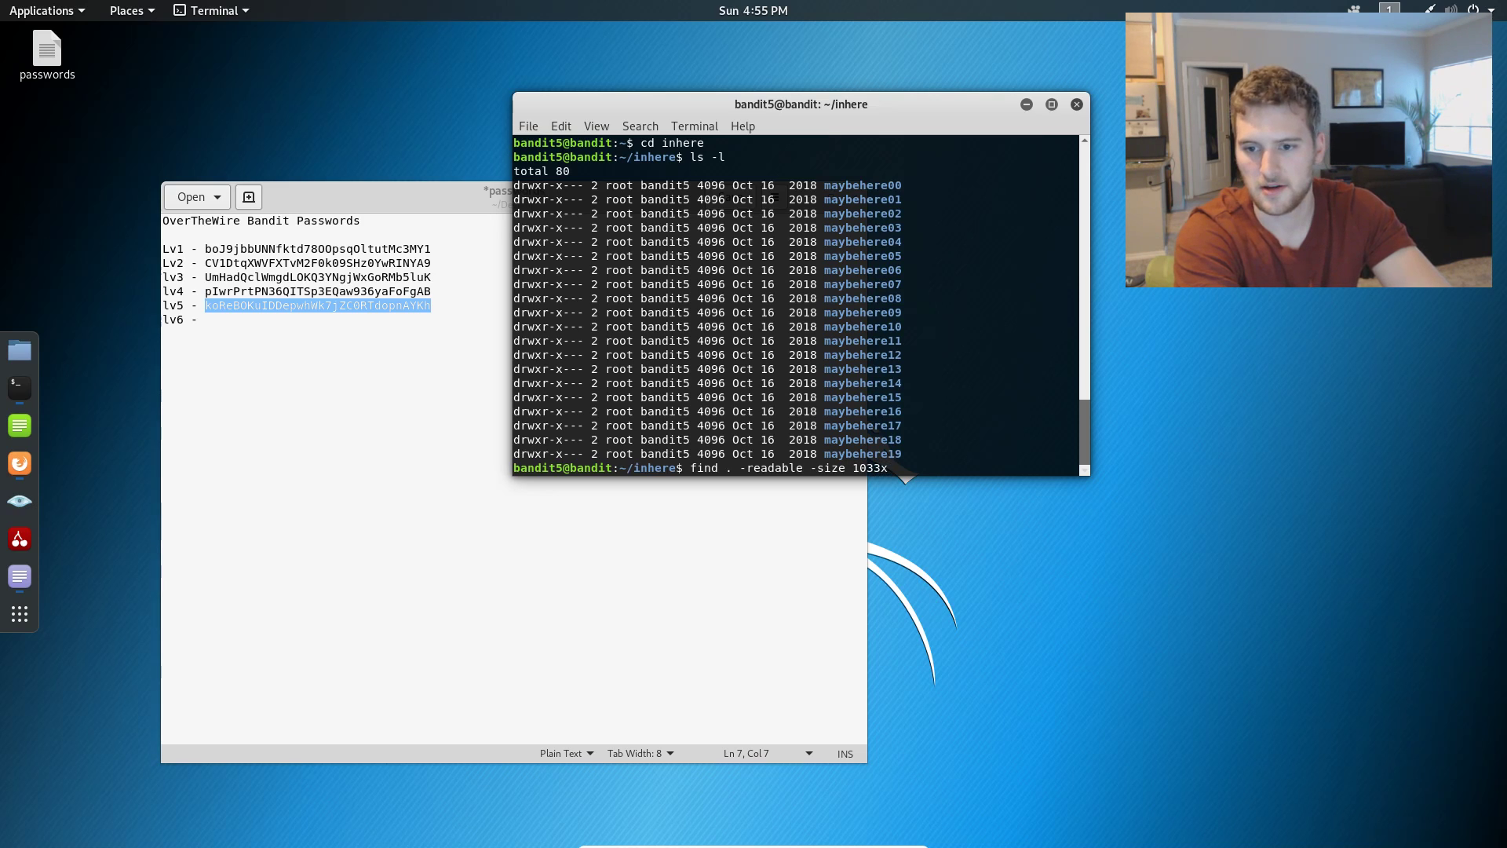
type("c")
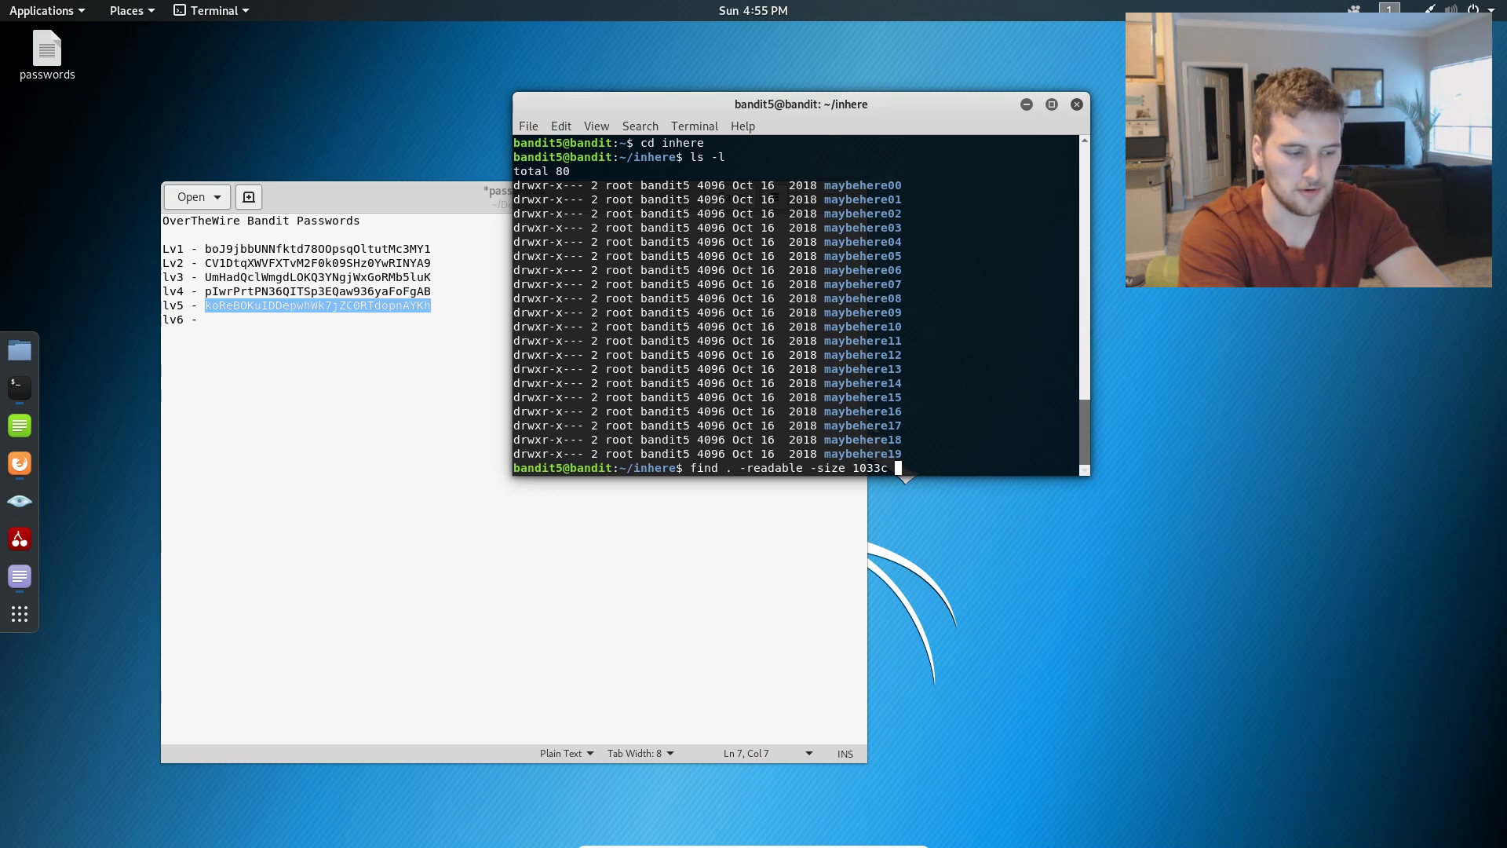
type("!")
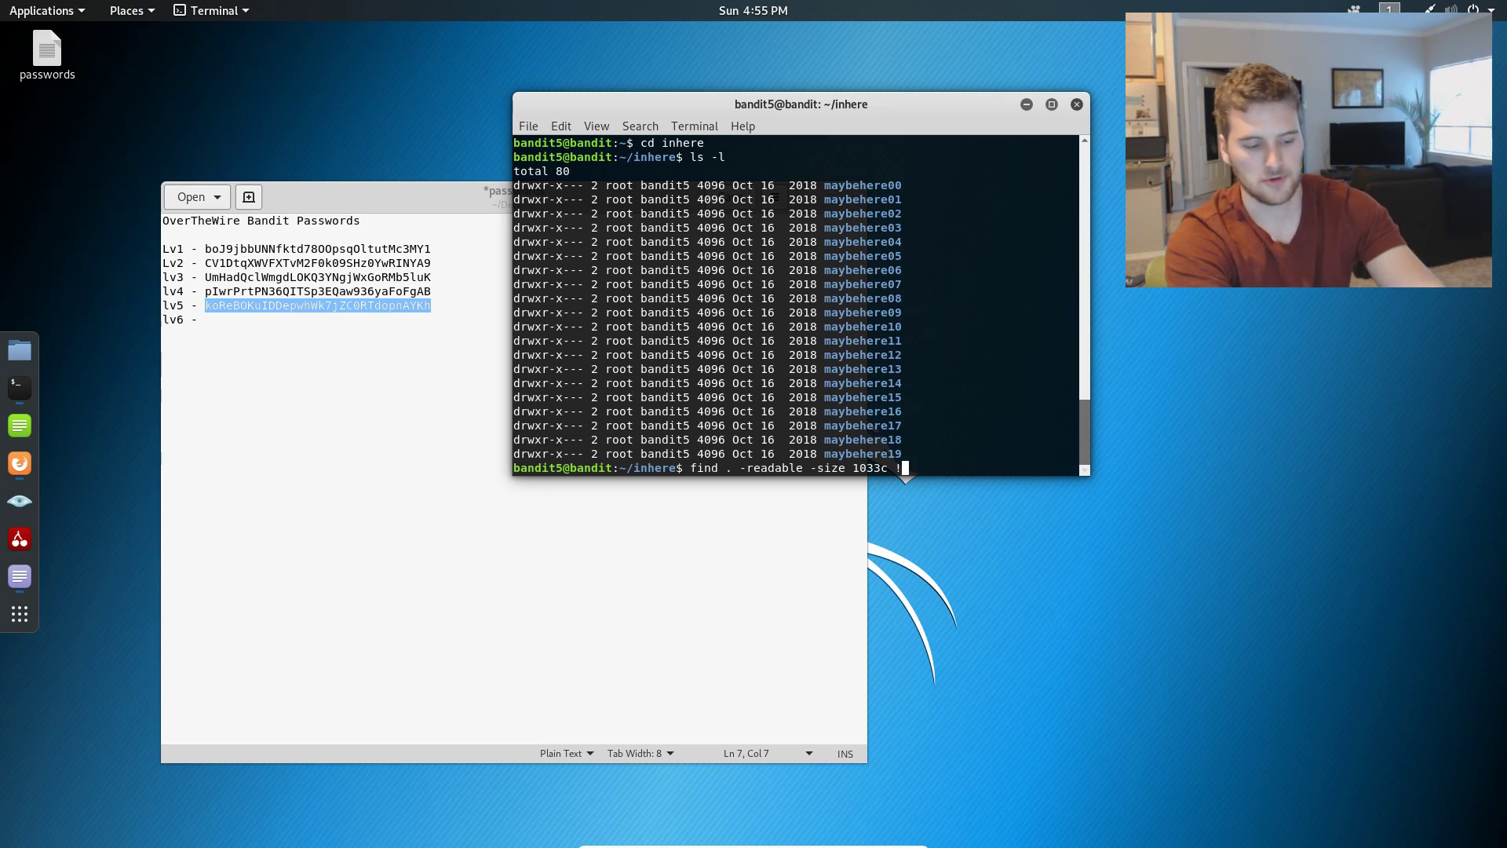
type("executable")
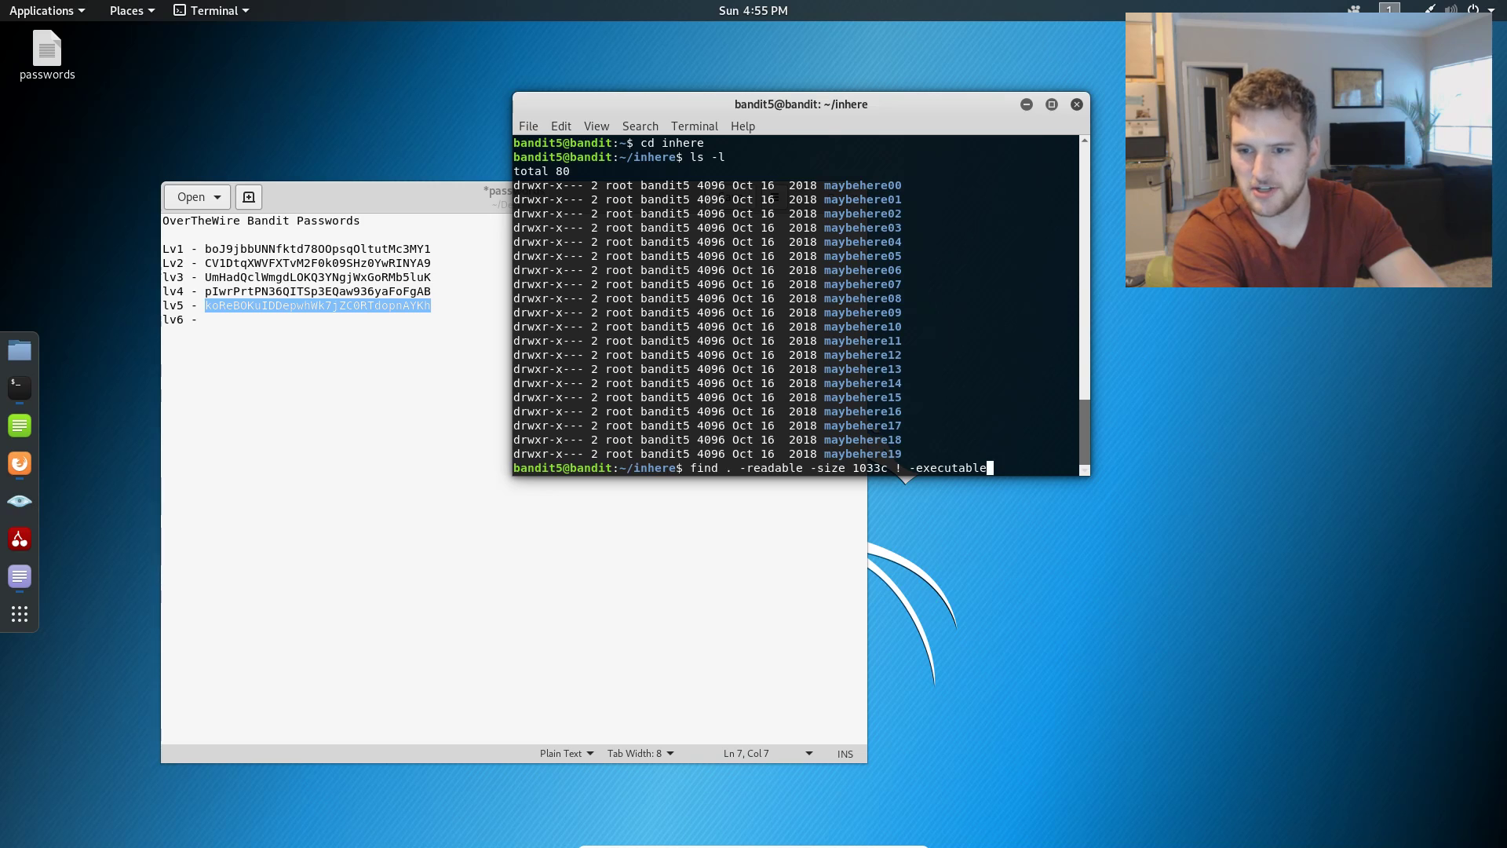
key("Return")
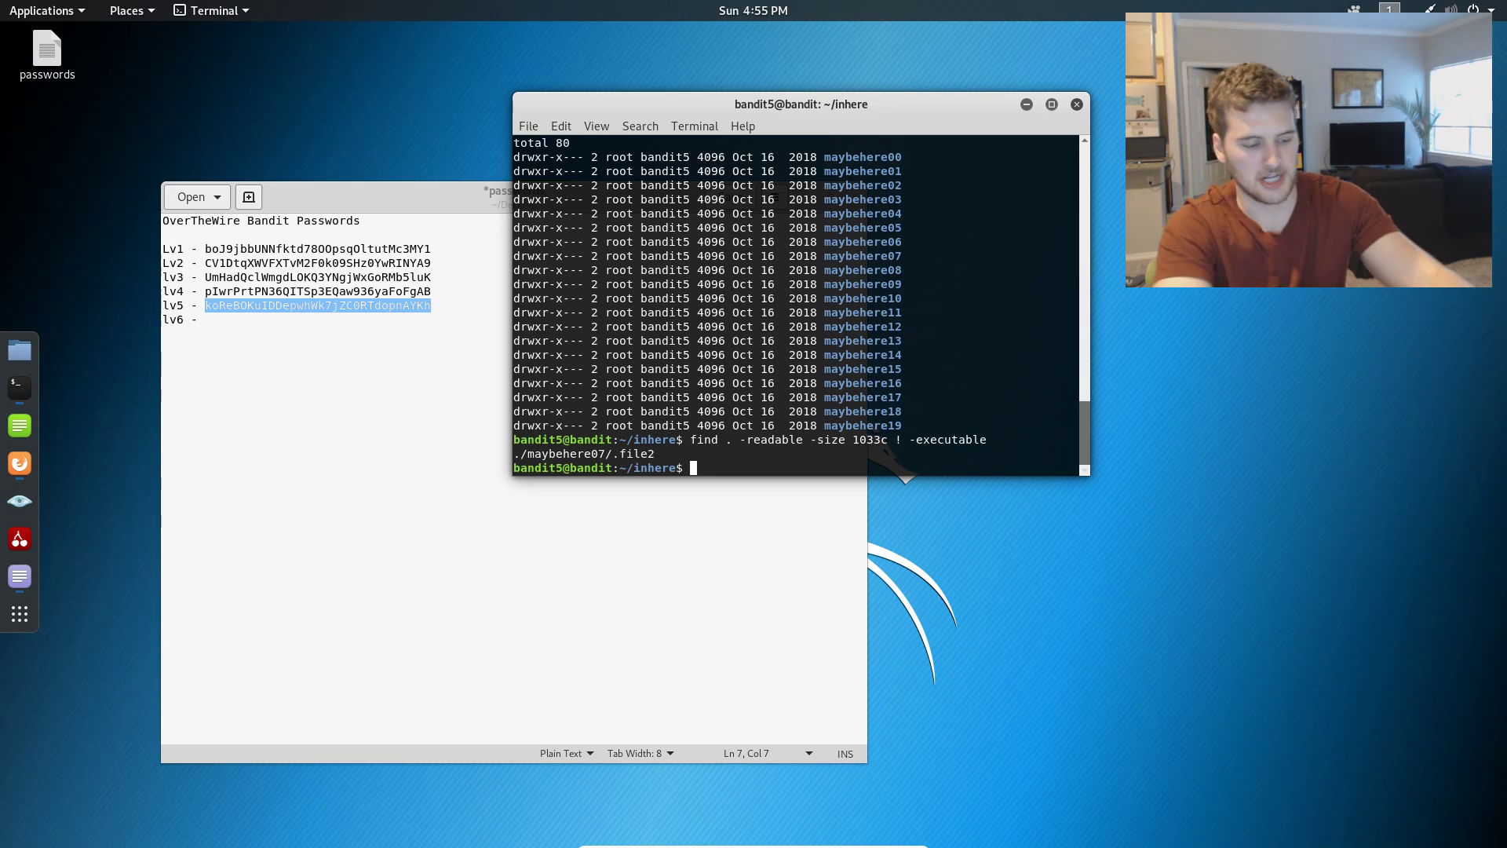
Attempt cat maybehere/.file2, which fails with 'No such file or directory'.
type("cat")
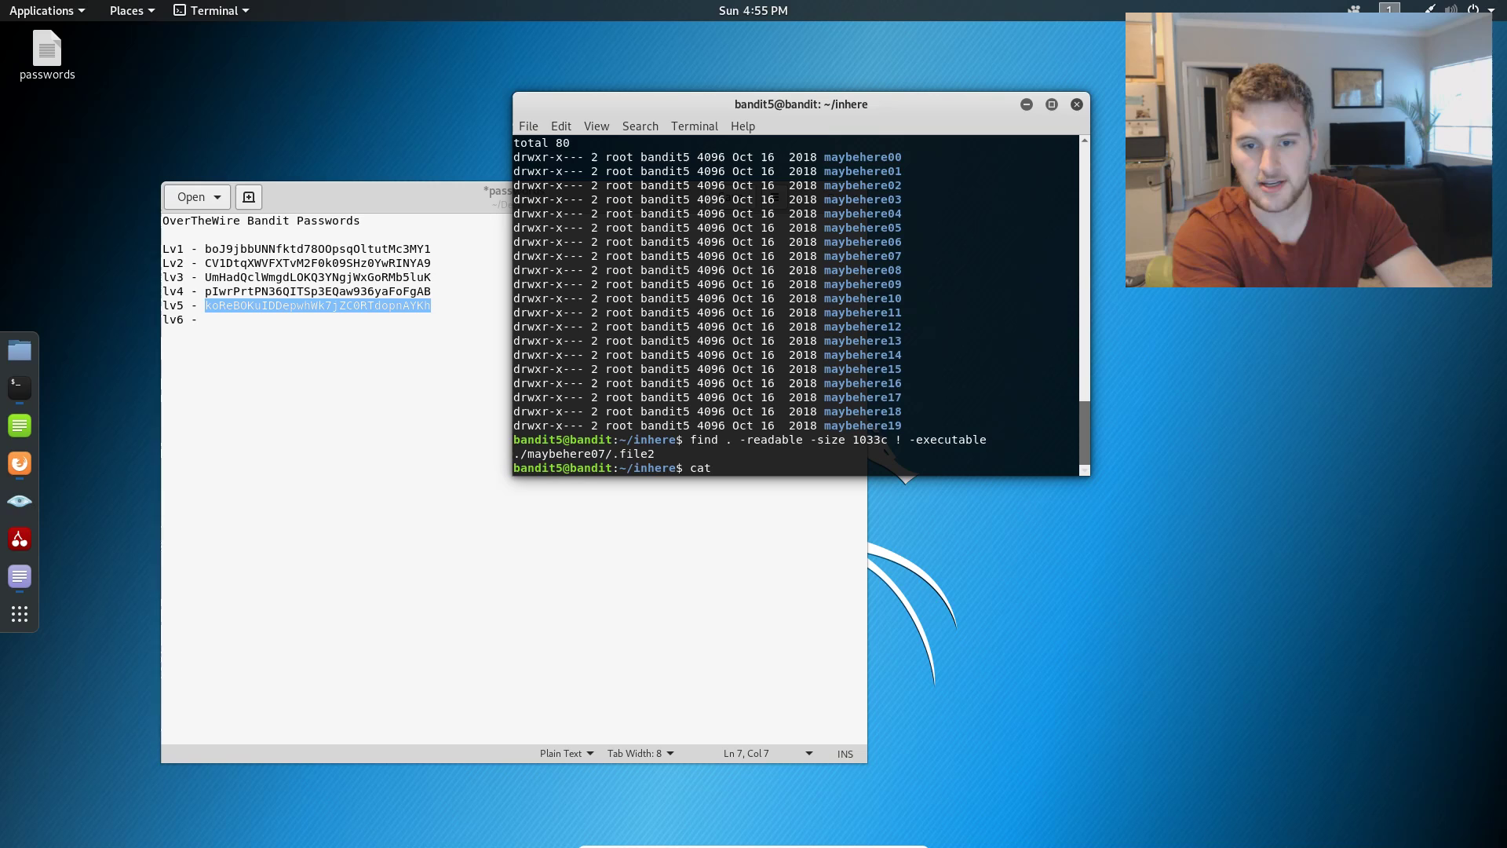
type("maybehere")
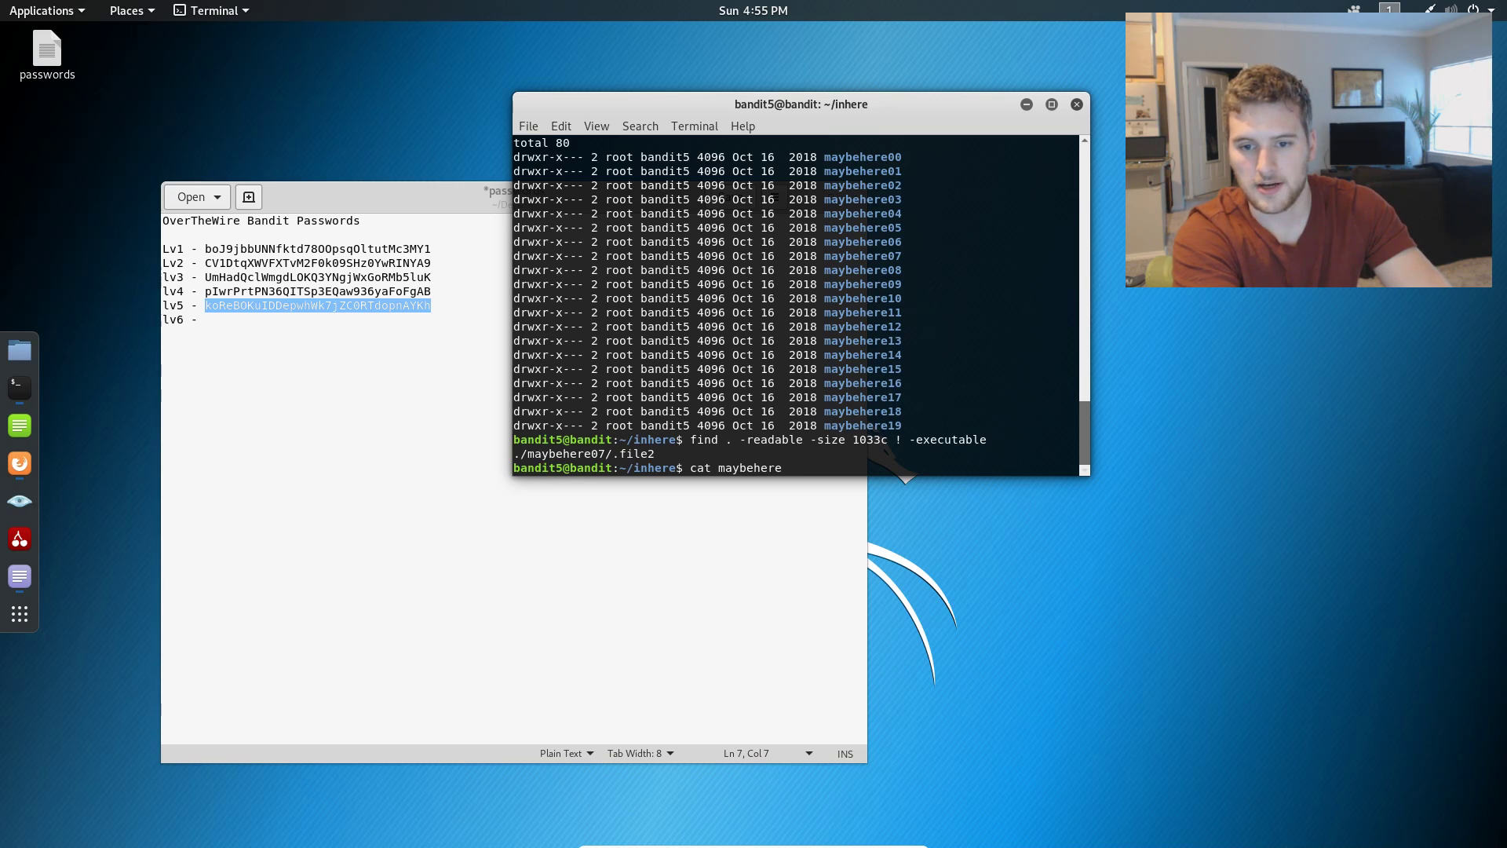
type("/.")
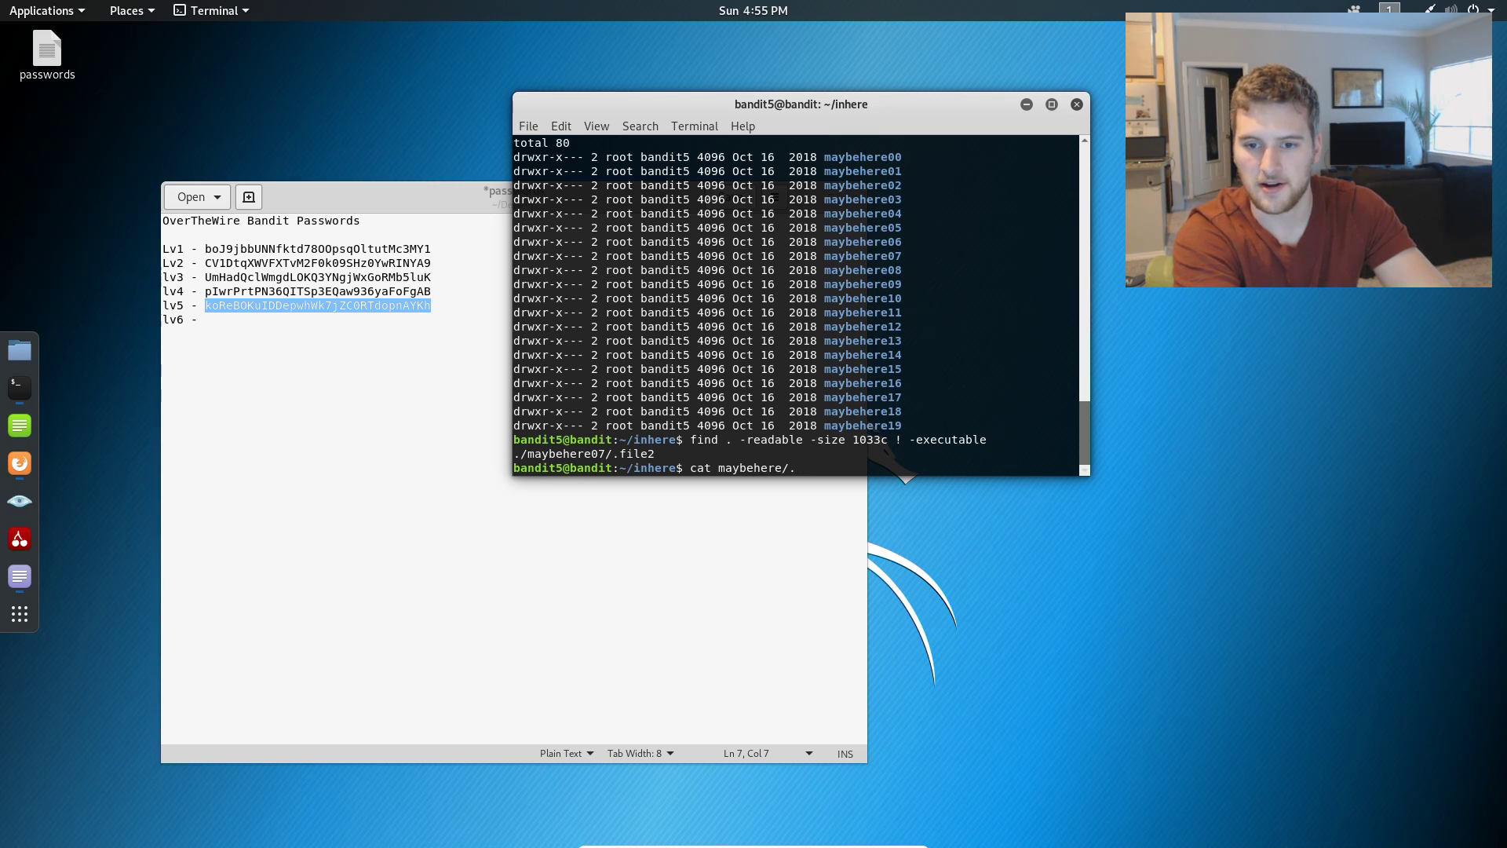
type("file2")
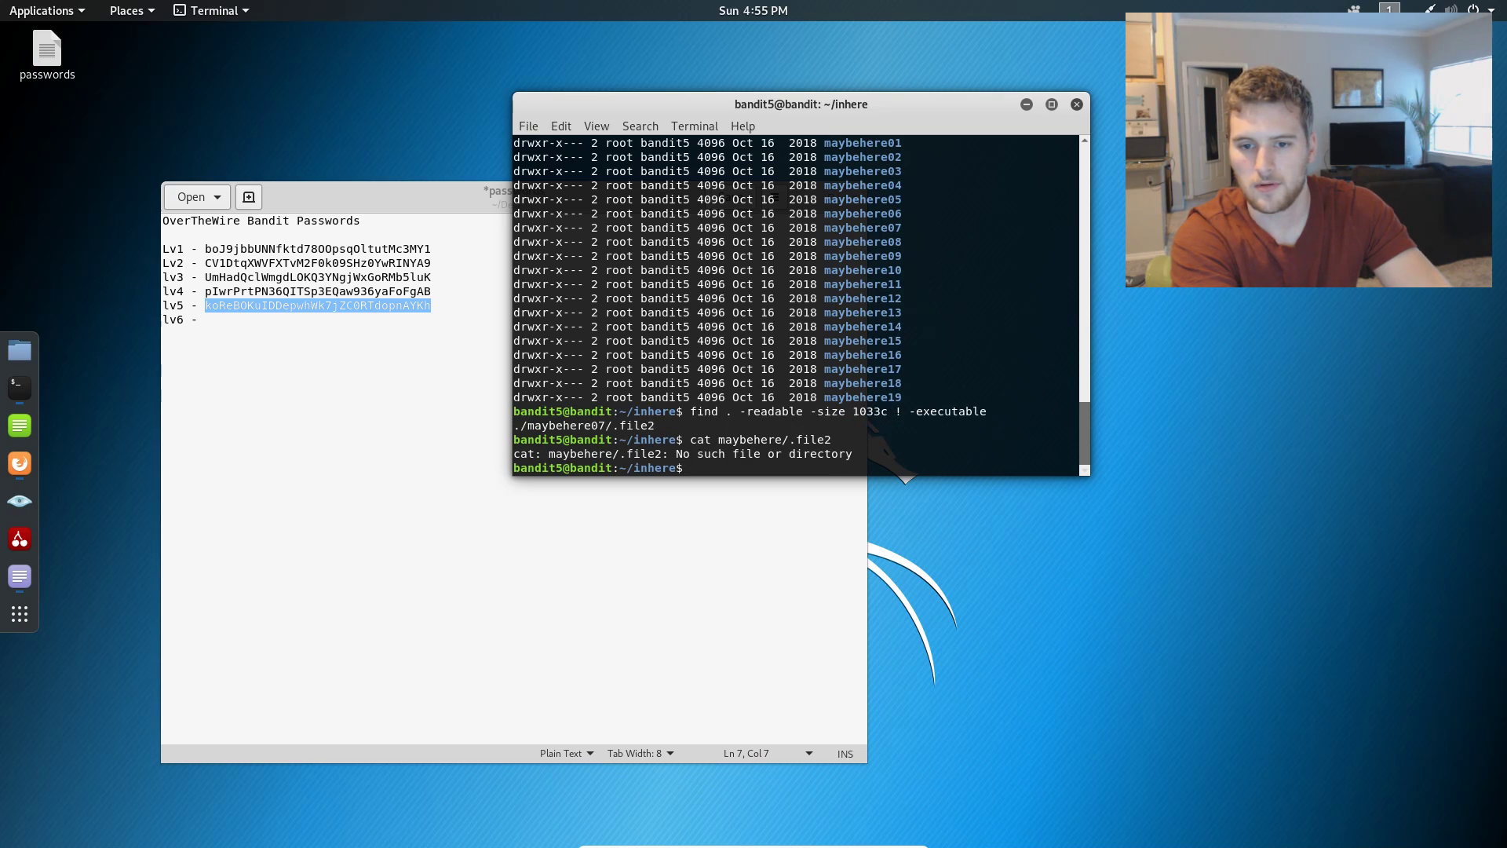
Correct the path to maybehere07/.file2 and cat it to reveal the password.
type("cat maybehere/.file2")
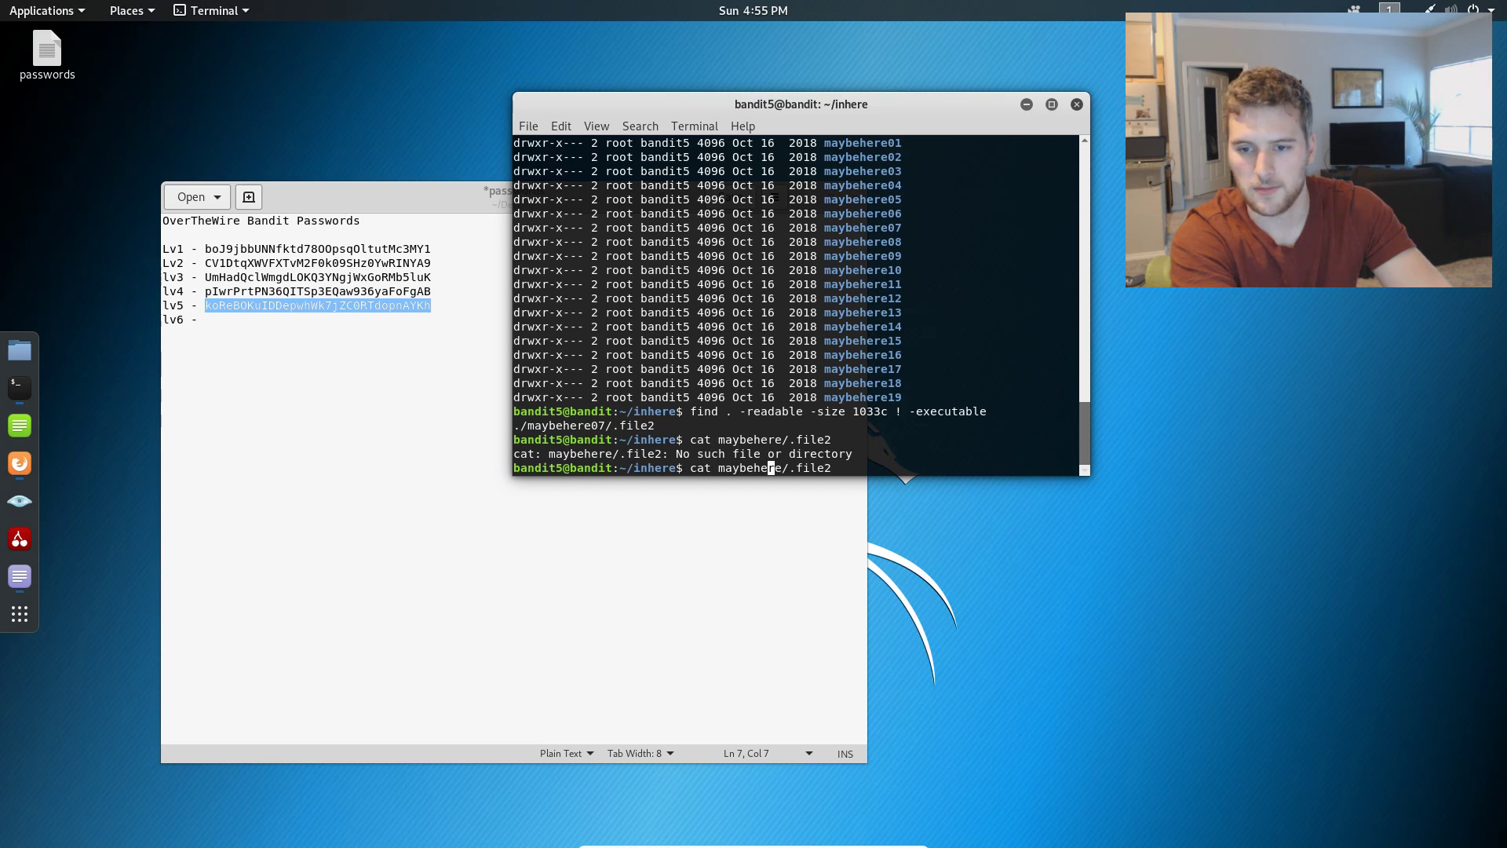
type("07")
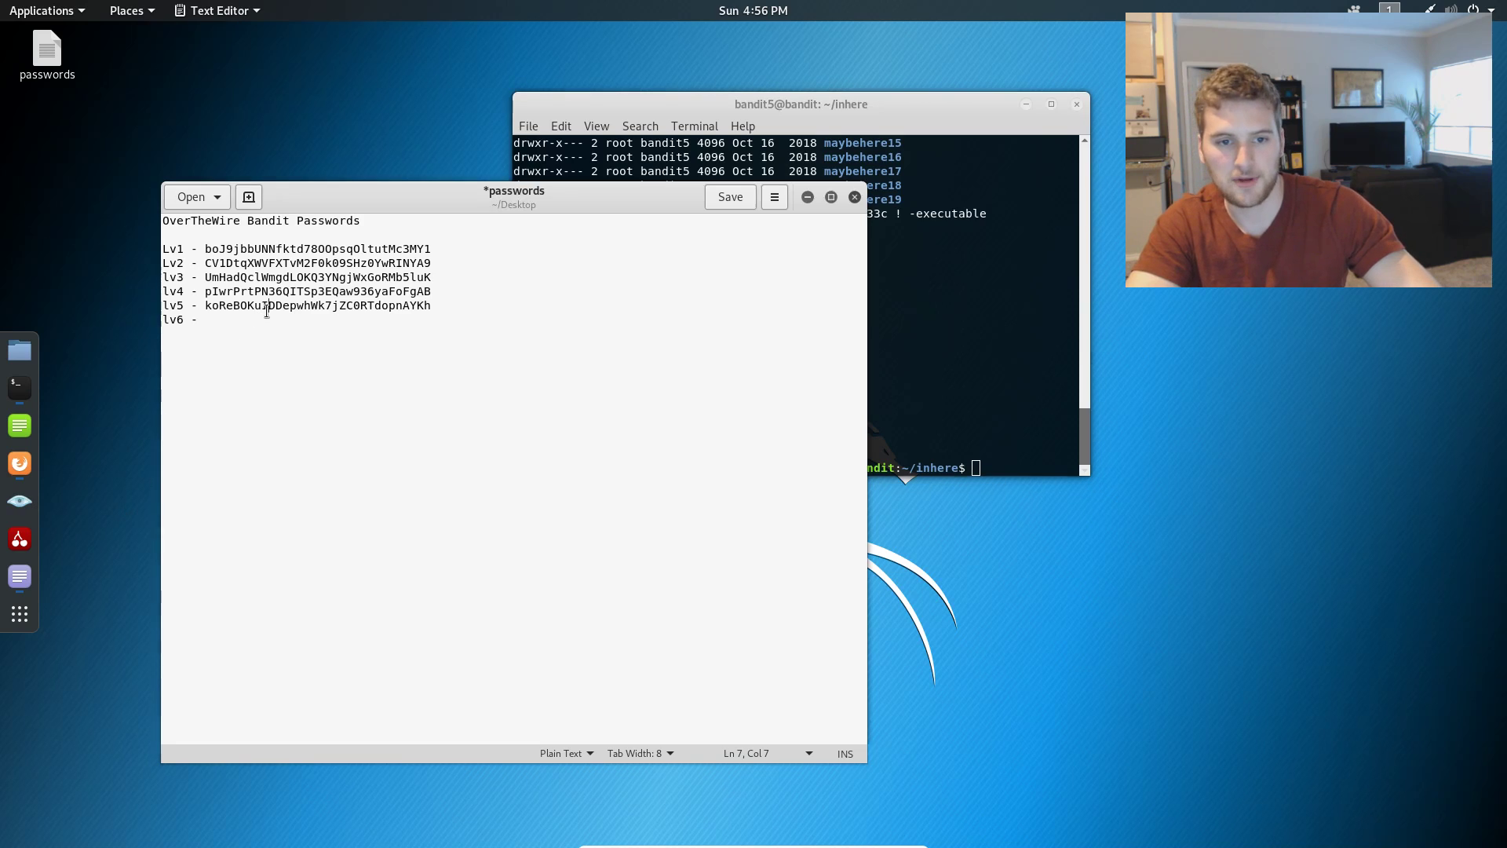
type("DXjZPULLxYr17uwoI01bNLQbtFemEgo7")
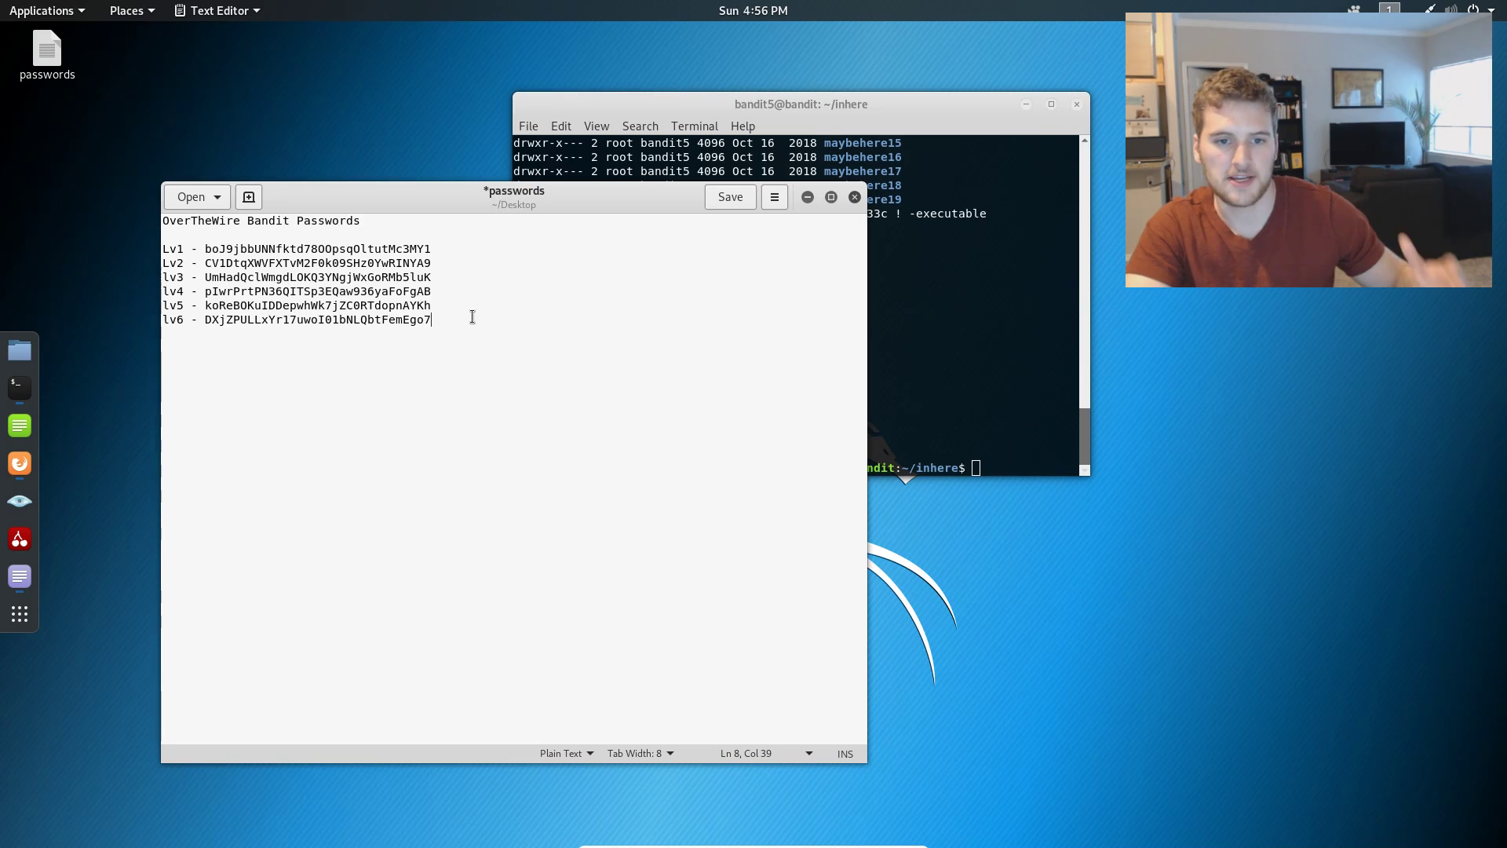